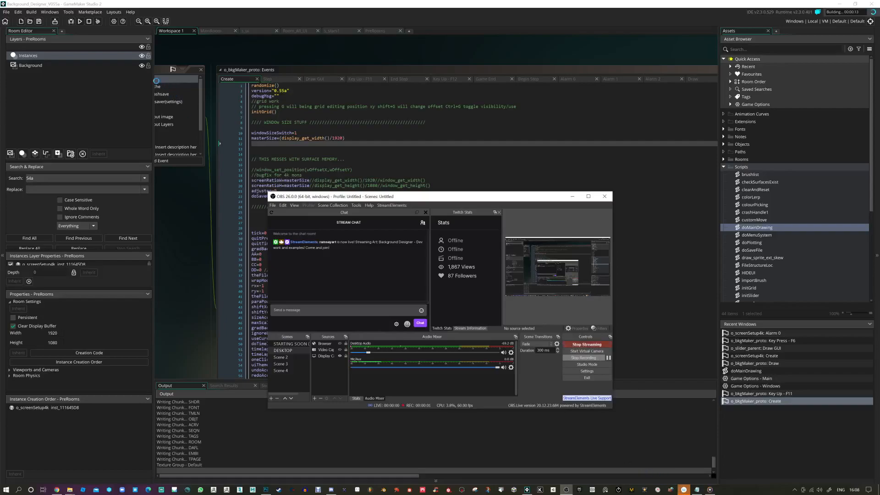
Run the Background Designer project, confirming the restart of the copy already running
click(78, 21)
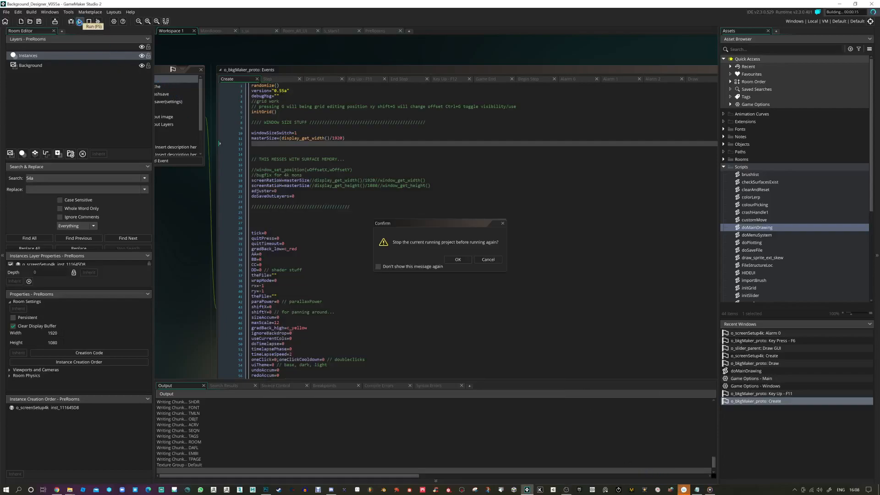
click(457, 259)
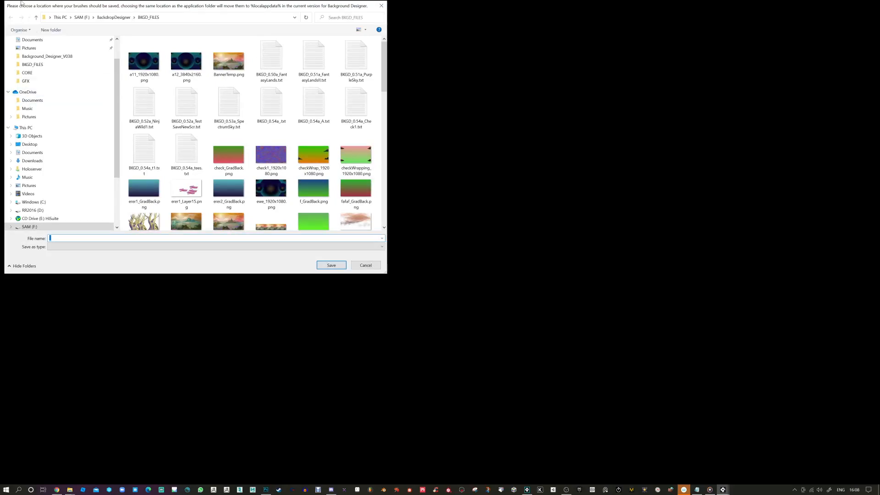
mouse_move(118, 24)
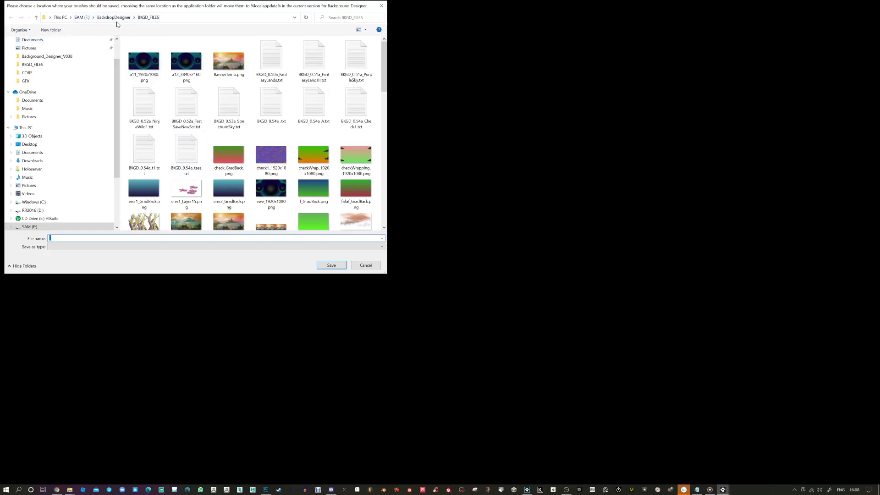
Choose a folder inside BackdropDesigner as the brushes save location
click(36, 17)
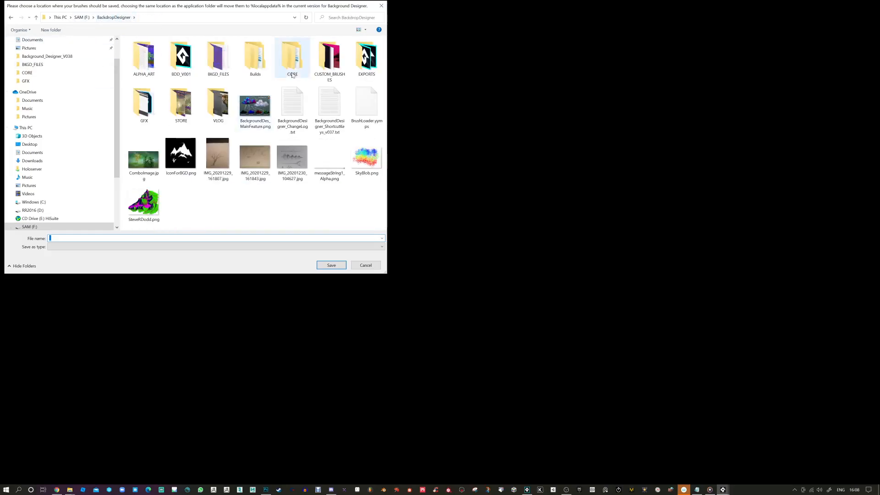
double_click(329, 56)
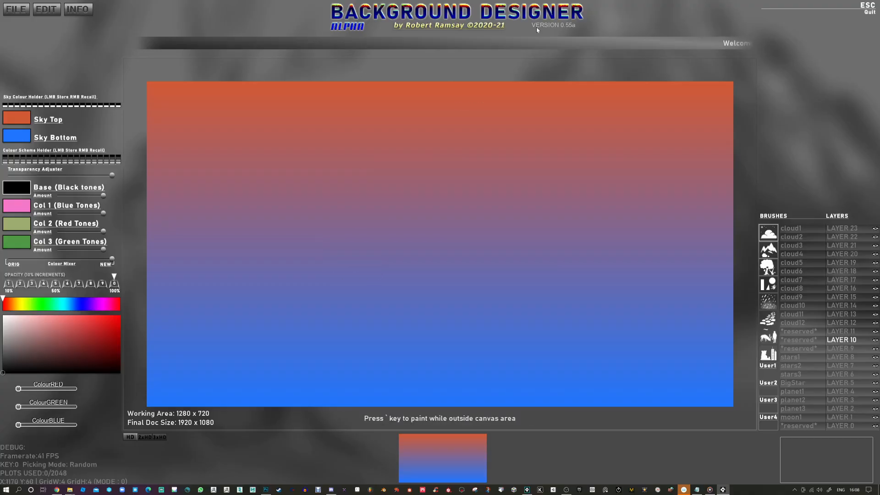
Select the cloud8 brush, give it a magenta tone at 50% opacity and stamp a cloud
click(790, 228)
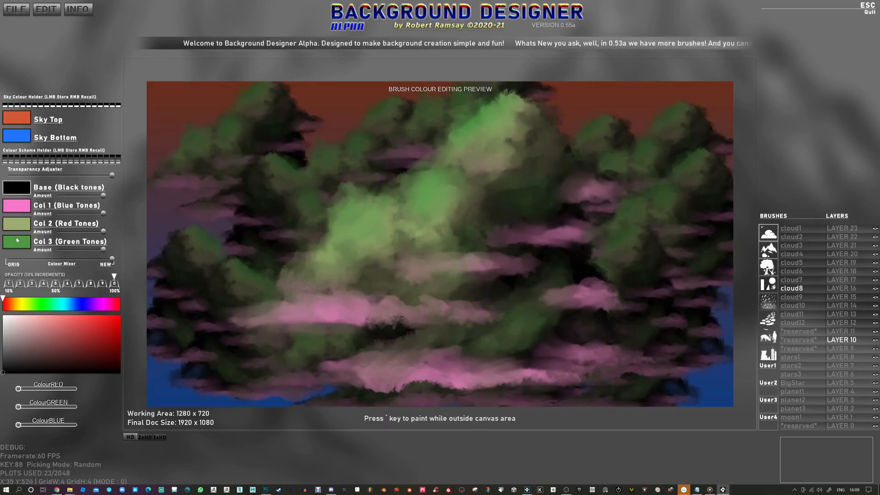
click(97, 329)
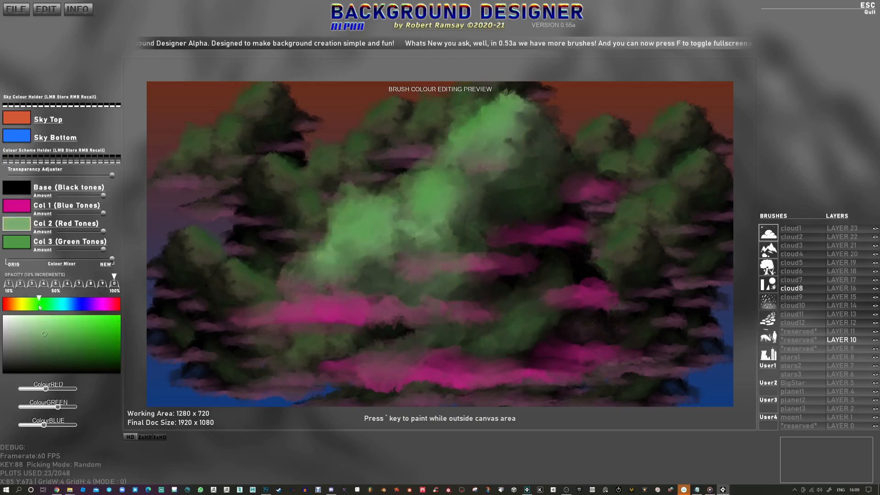
click(16, 223)
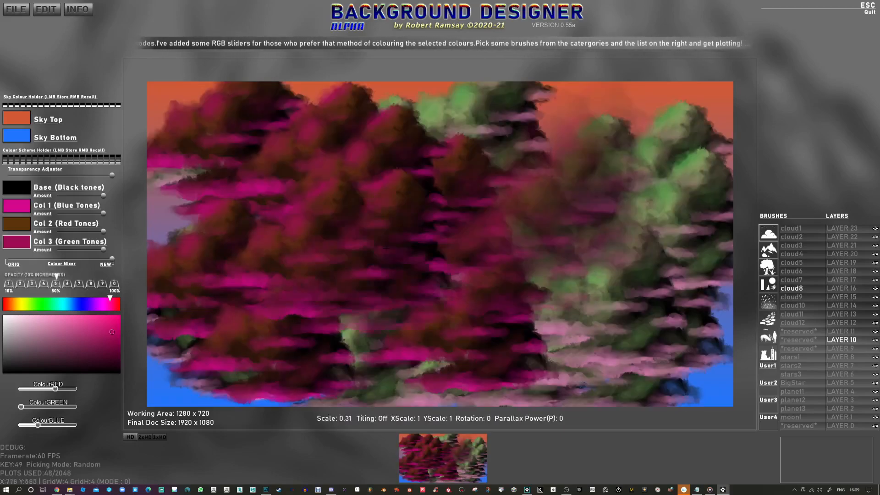
click(539, 155)
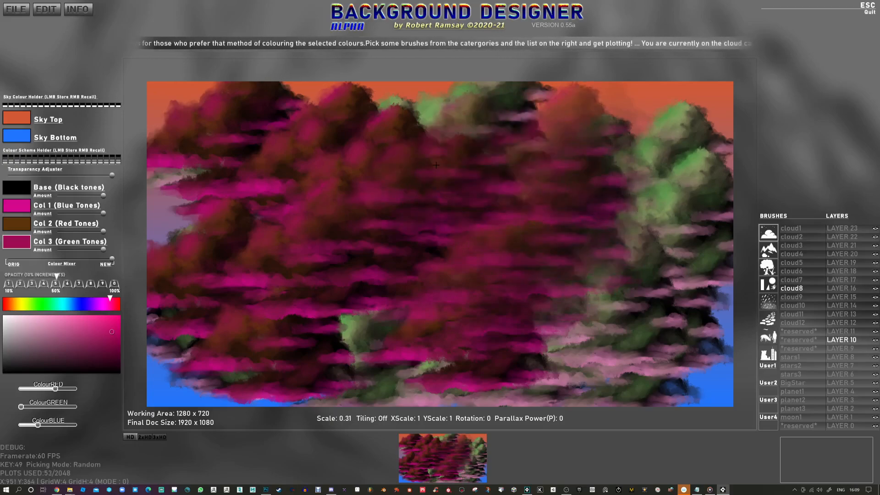
click(46, 9)
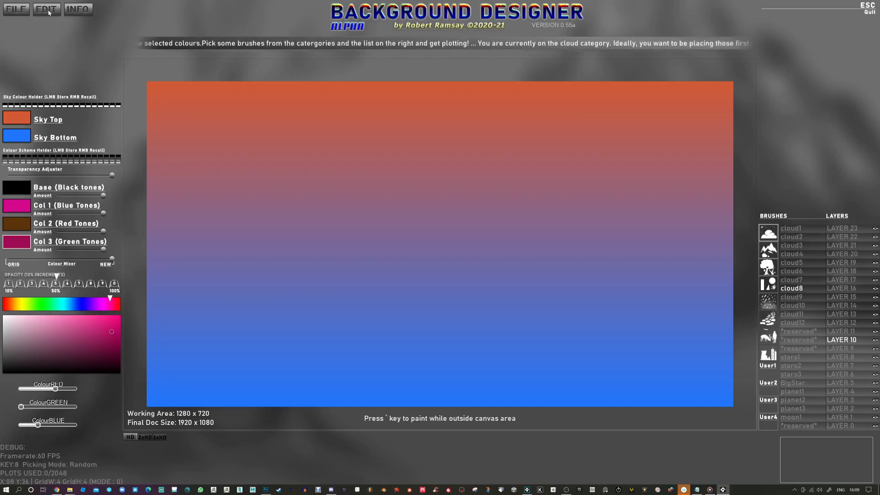
Read the INFO help reference, then switch to the tree brush category
click(77, 8)
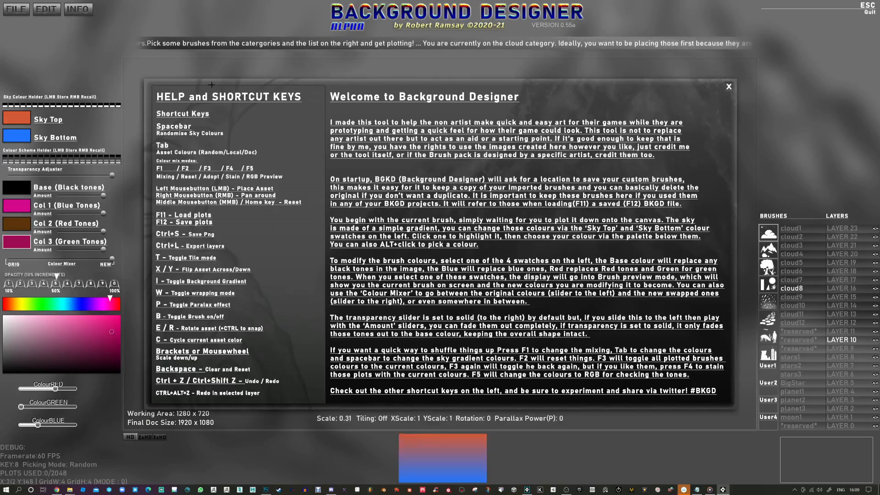
click(728, 86)
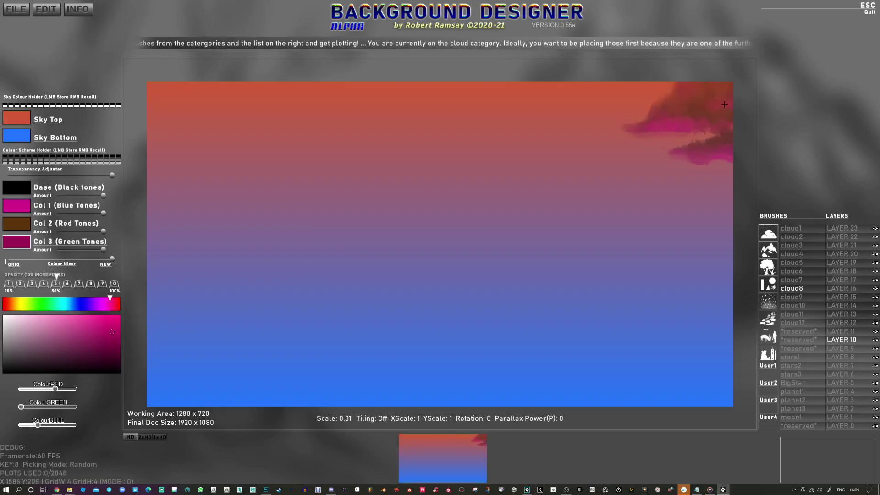
click(626, 239)
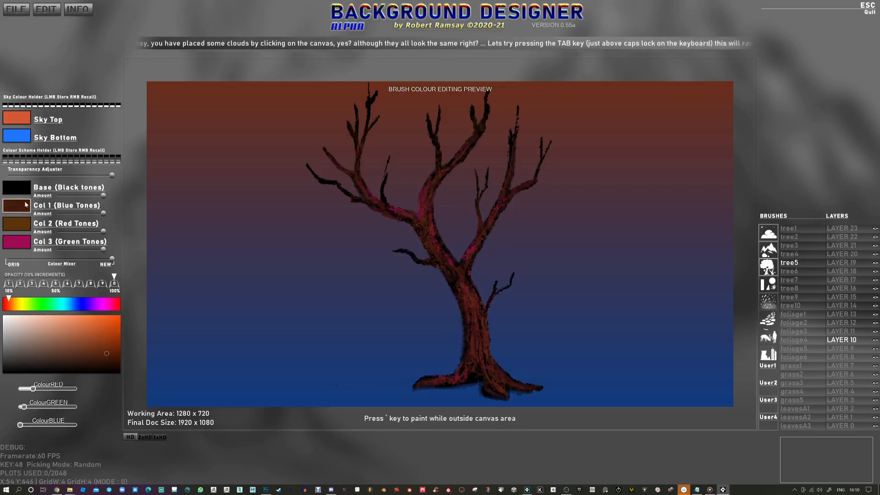
Recolour the tree's blue and green tones brown and its highlights pale pink
click(20, 367)
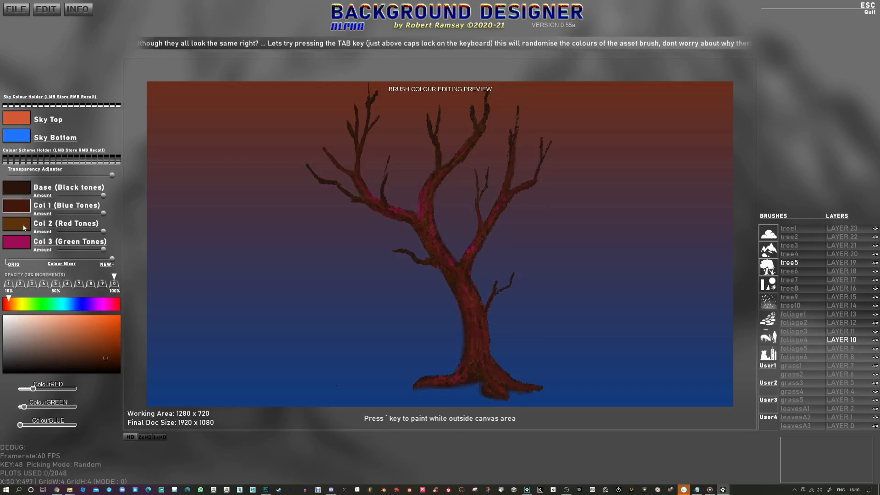
key(tab)
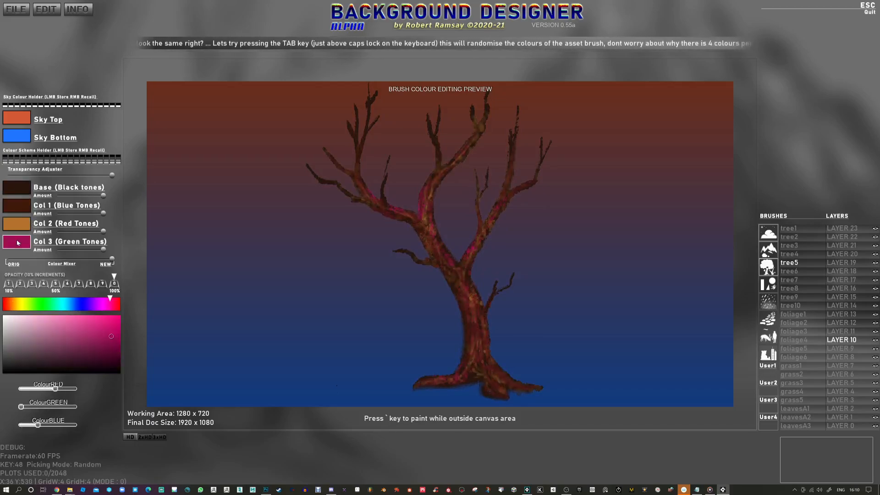
click(93, 324)
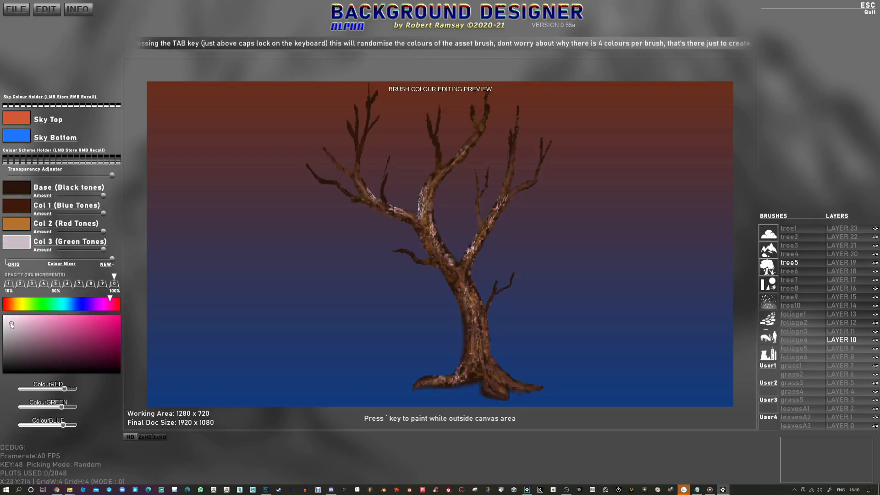
click(111, 327)
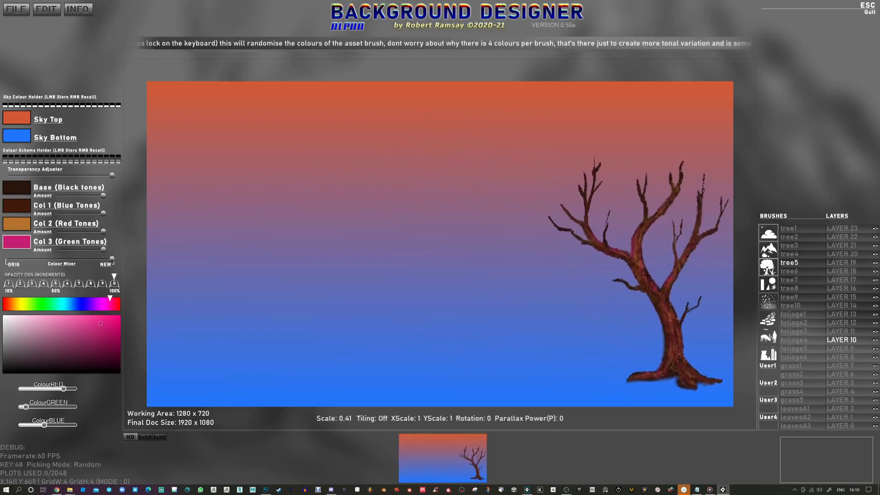
click(472, 298)
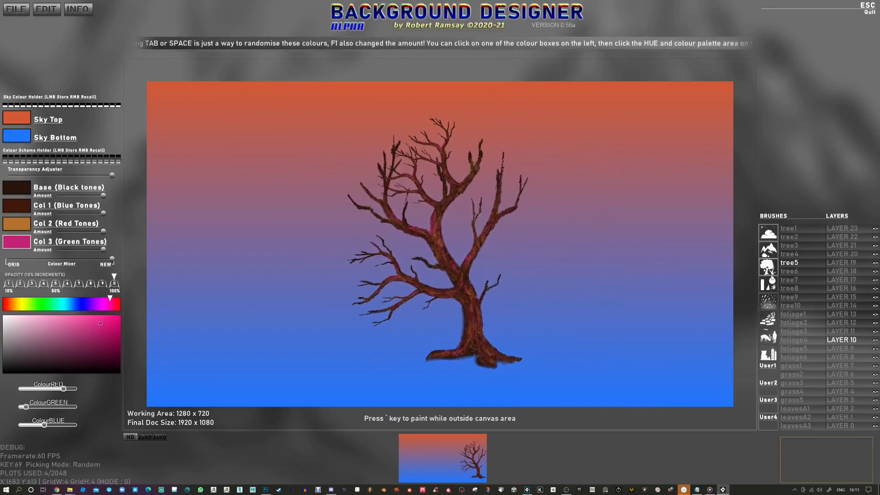
Stamp foliage2 leaf clumps on the tree crown and recolour the leaves autumn orange
click(793, 322)
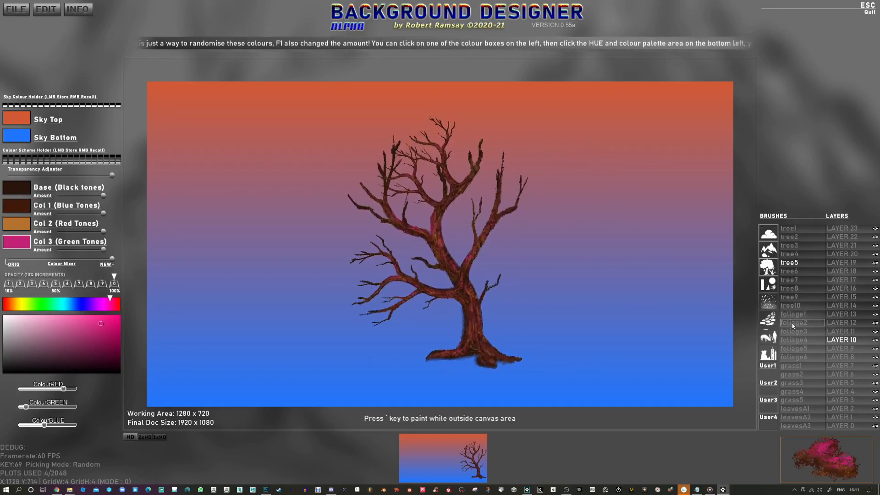
click(457, 130)
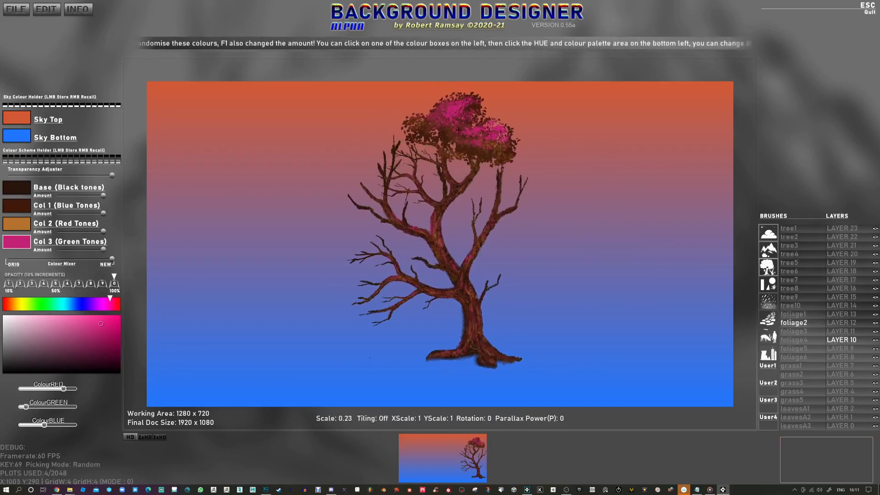
click(16, 242)
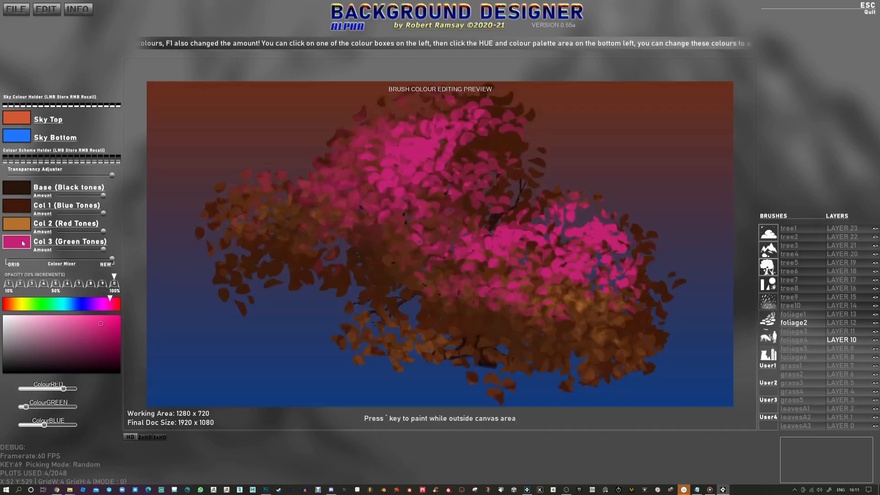
click(48, 303)
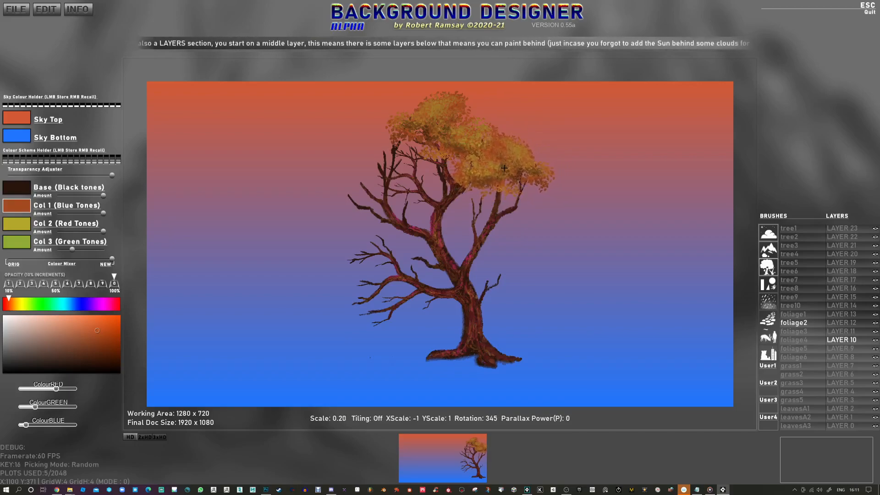
click(480, 199)
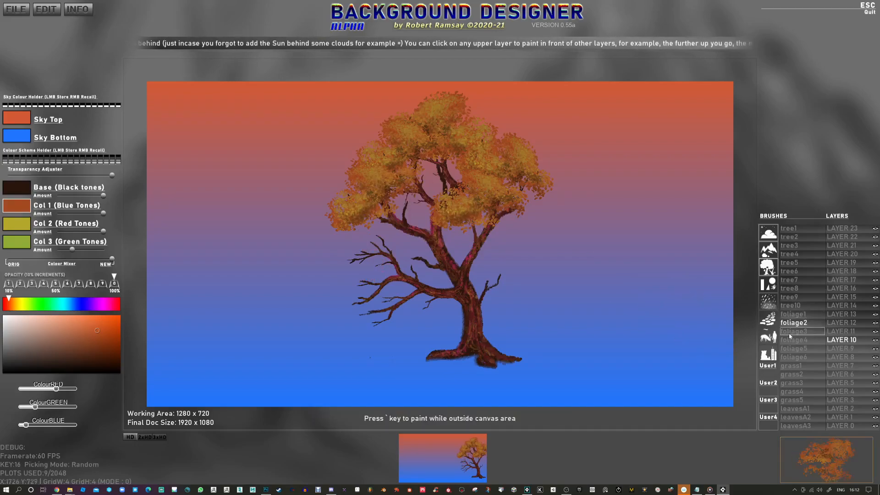
Switch between foliage brushes and add leaves along the lower branches
click(793, 331)
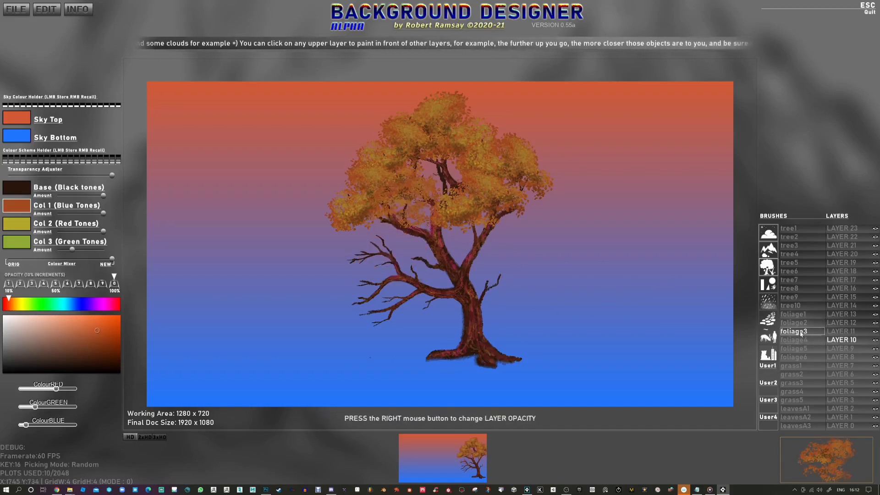
click(792, 313)
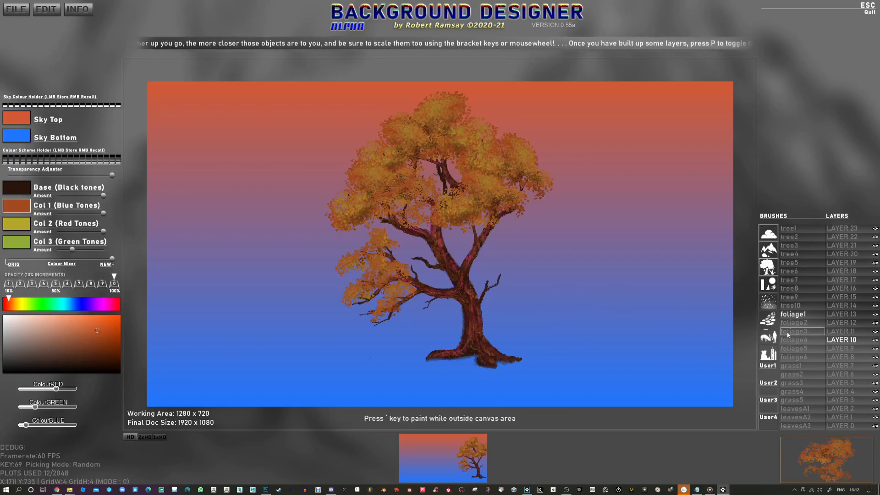
click(793, 331)
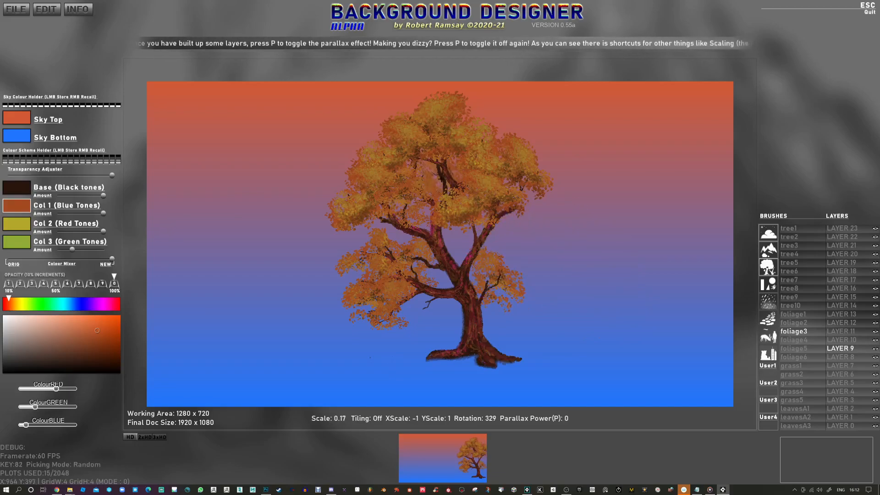
click(594, 272)
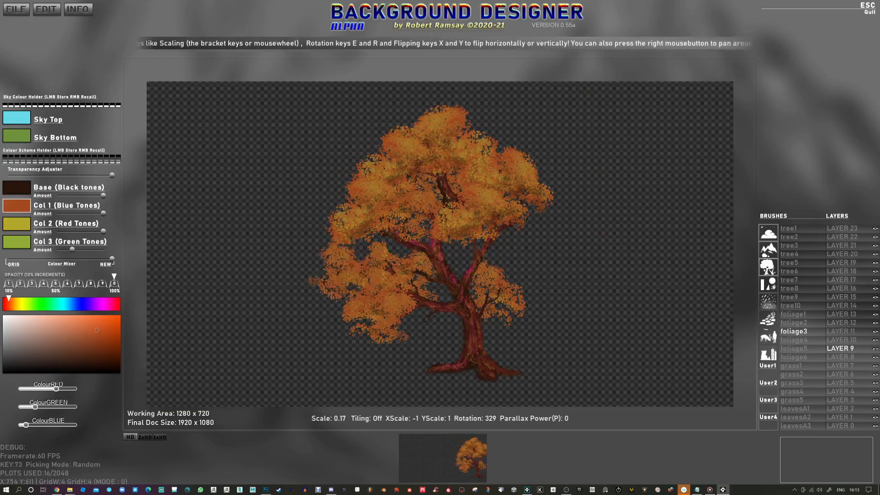
Add a last foliage cluster, then save the tree image as a custom brush named AutumnTree1
click(240, 264)
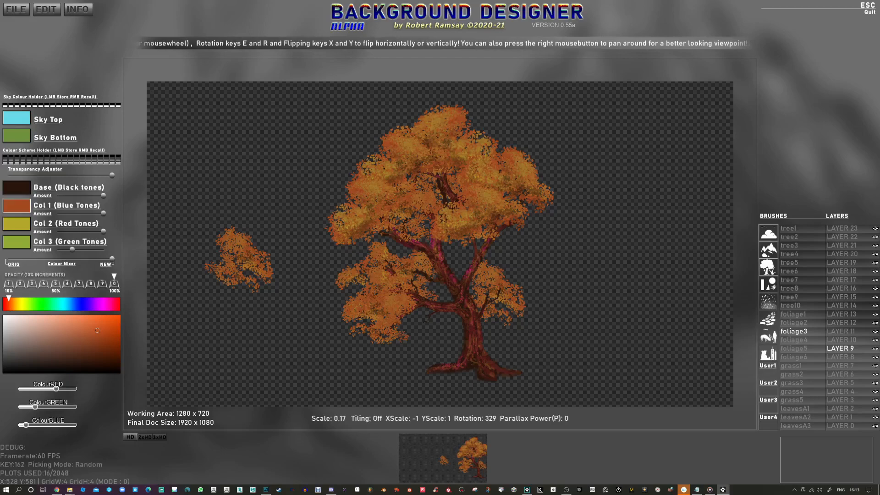
click(15, 8)
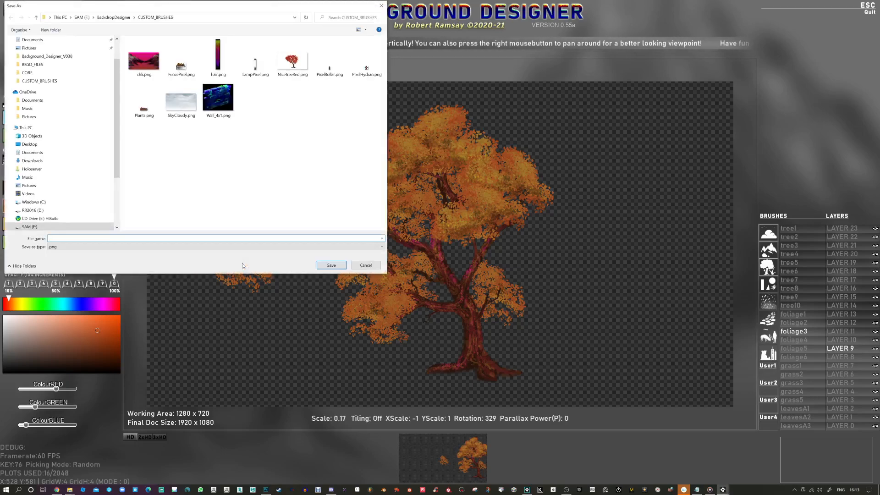
text(Tree)
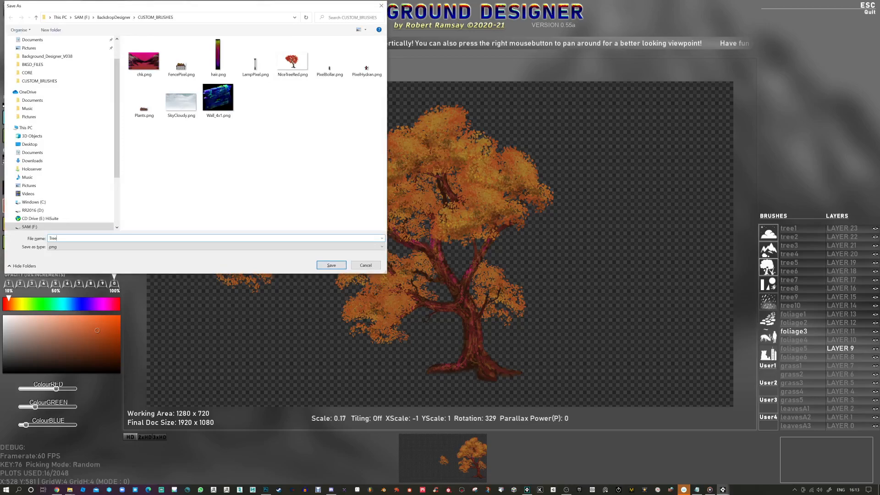
click(331, 264)
text(AutumnTree1)
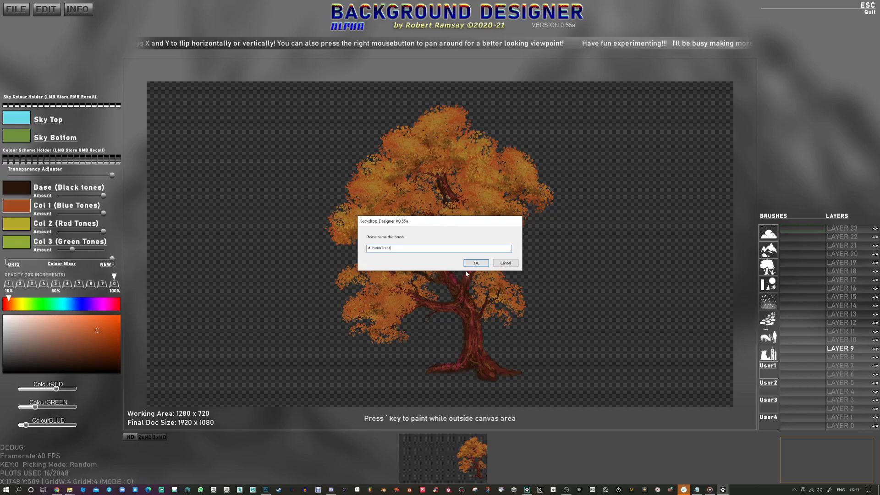
click(475, 262)
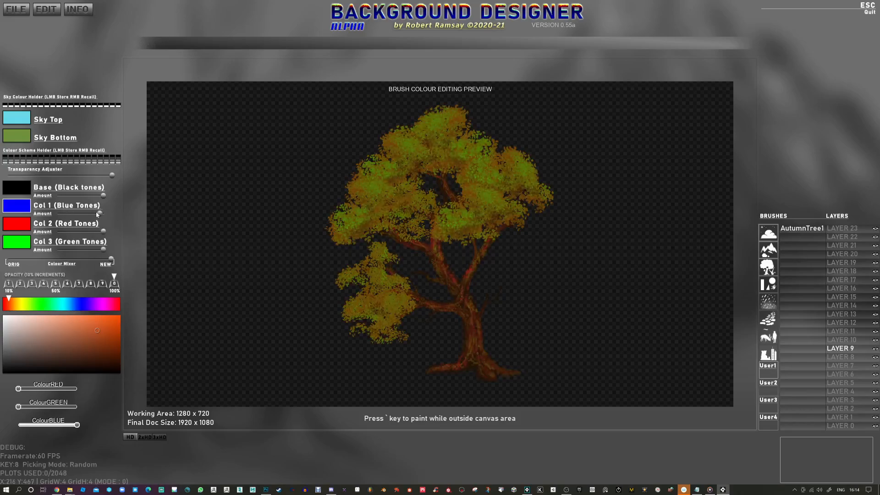
Change AutumnTree1's blue and red tone colours to blue shades in the preview
click(53, 304)
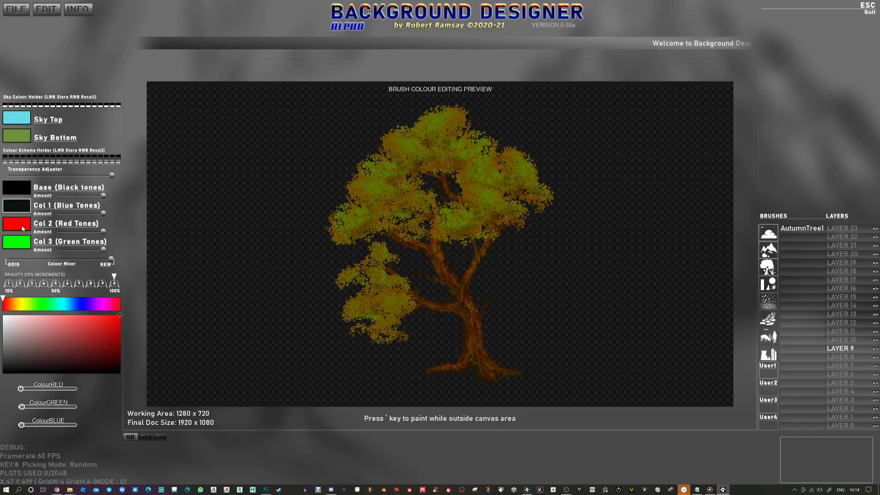
click(79, 304)
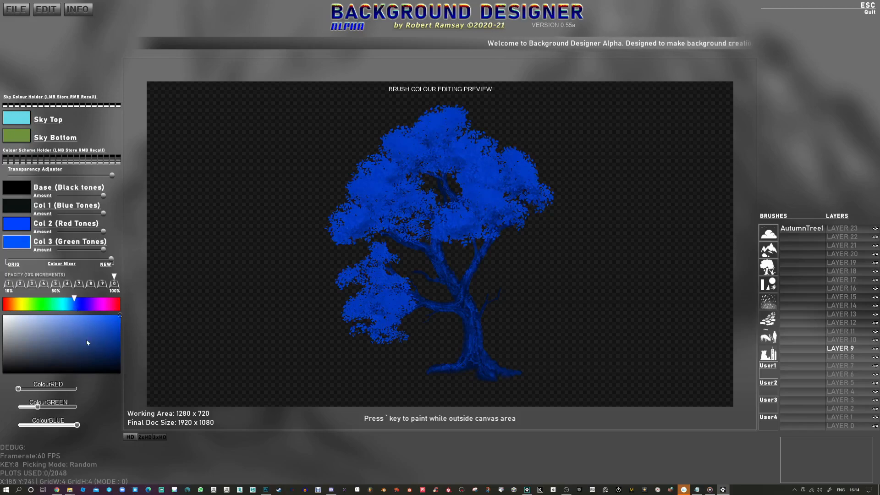
click(84, 303)
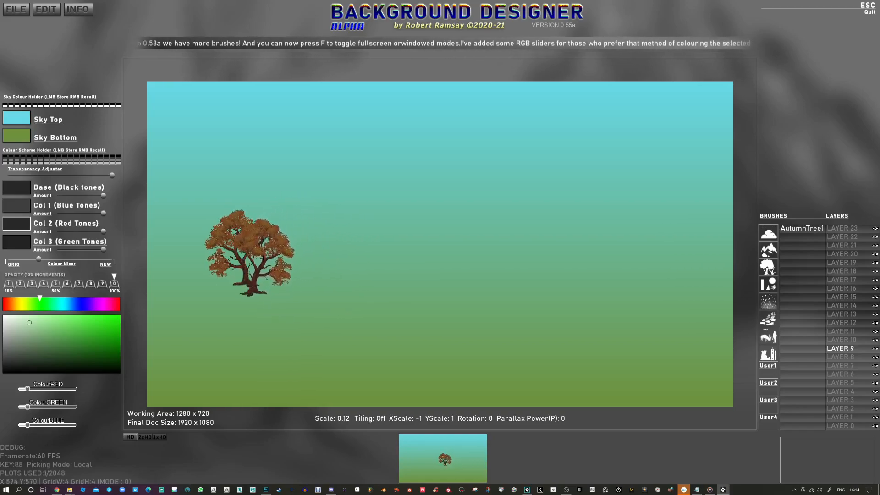
Place three AutumnTree1 trees at varied sizes across the meadow
click(572, 269)
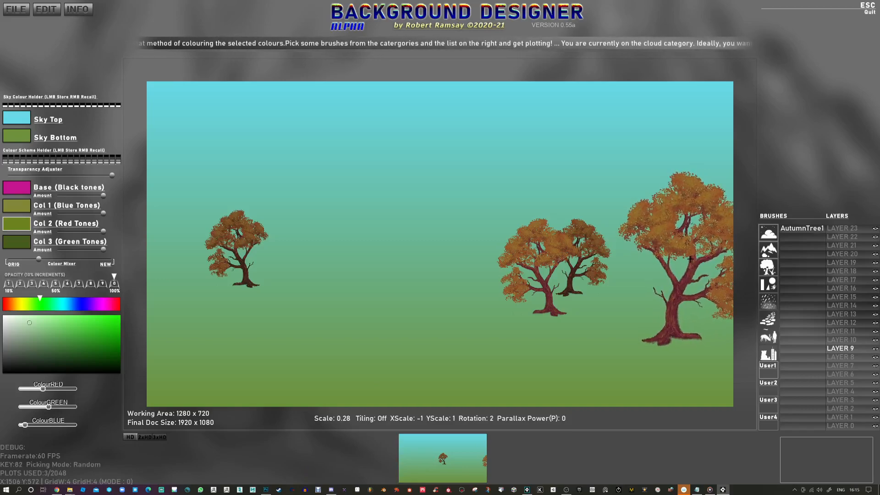
click(393, 185)
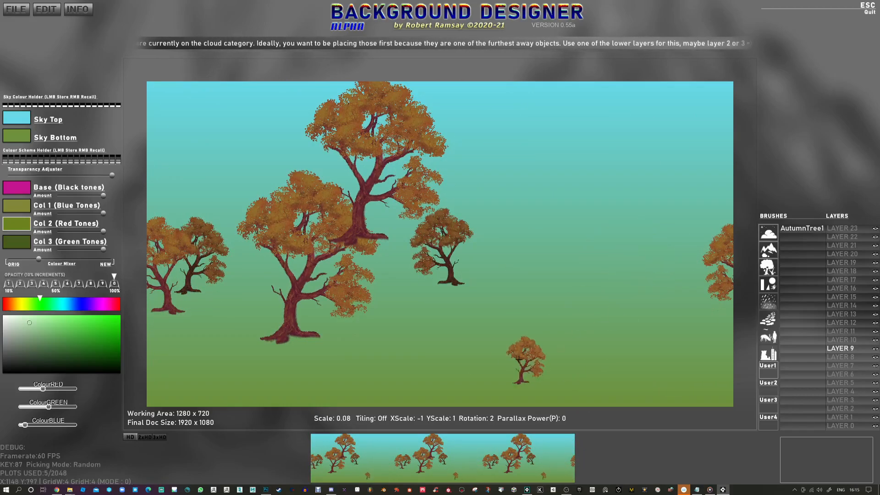
click(499, 203)
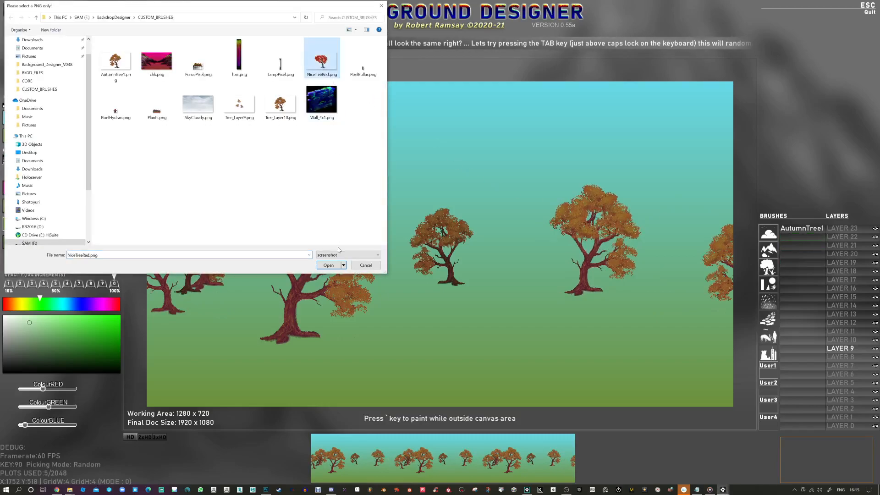
Import NiceTreeRed.png as brush RedTree1 and try two random colourings with Tab
click(330, 264)
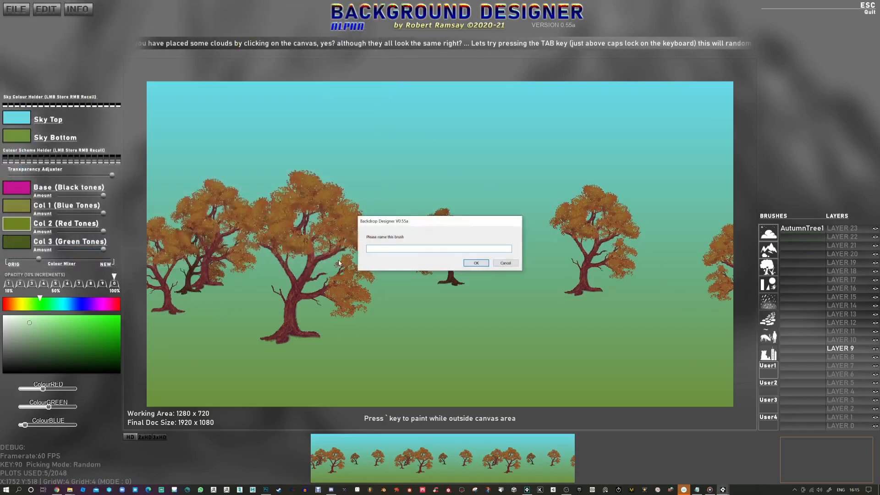
text(RedTree1)
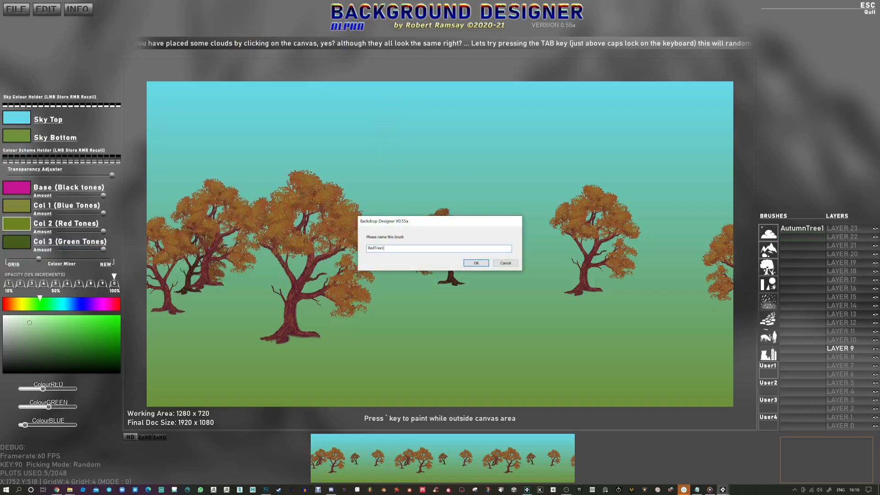
click(475, 263)
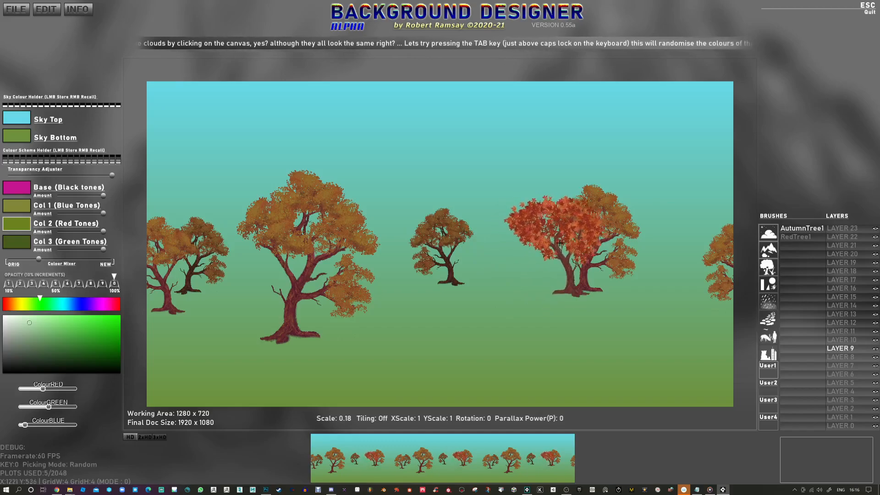
key(Tab)
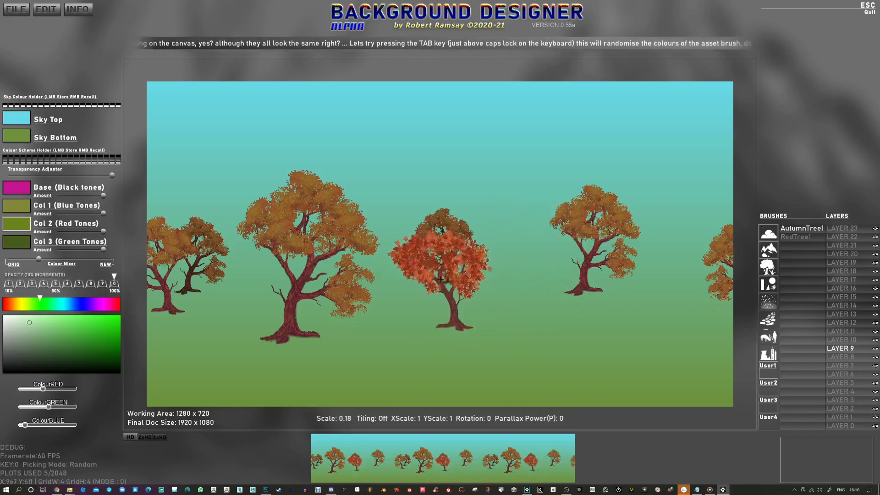
key(tab)
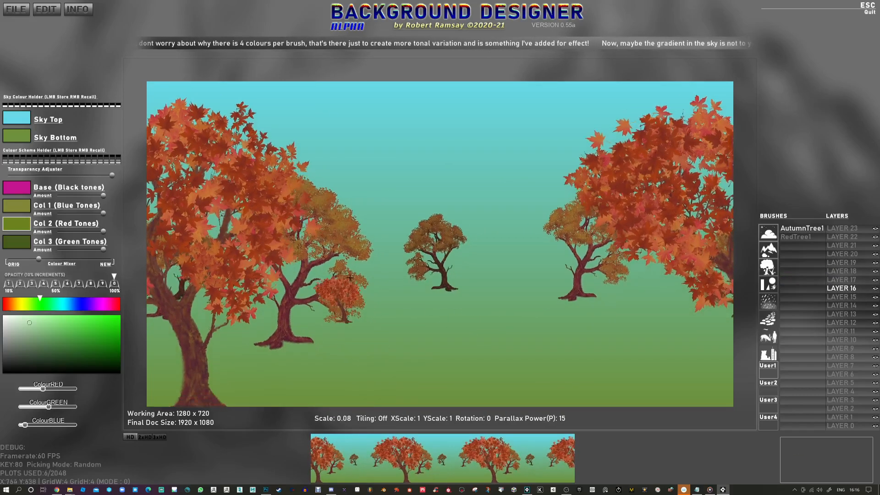
Stamp a small autumn tree beside the large left red maple
click(522, 274)
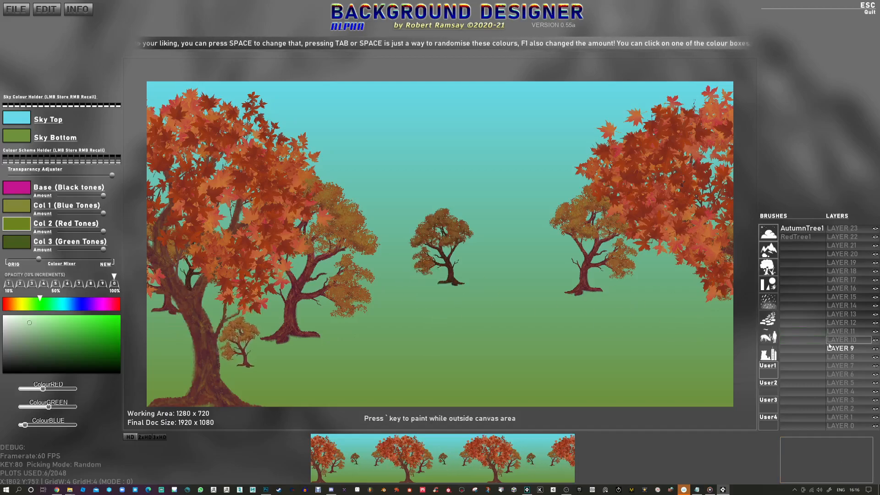
On LAYER 8, stamp translucent black shadows beneath the middle and right-hand trees
click(840, 357)
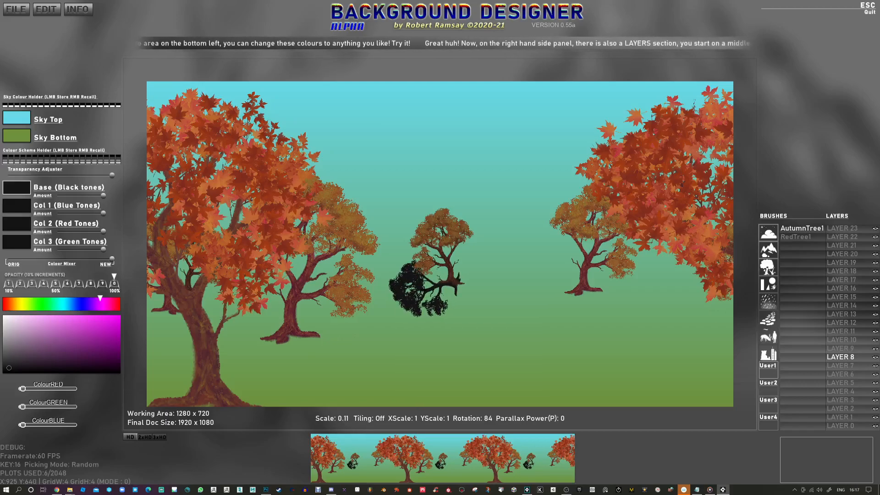
scroll(up, 3)
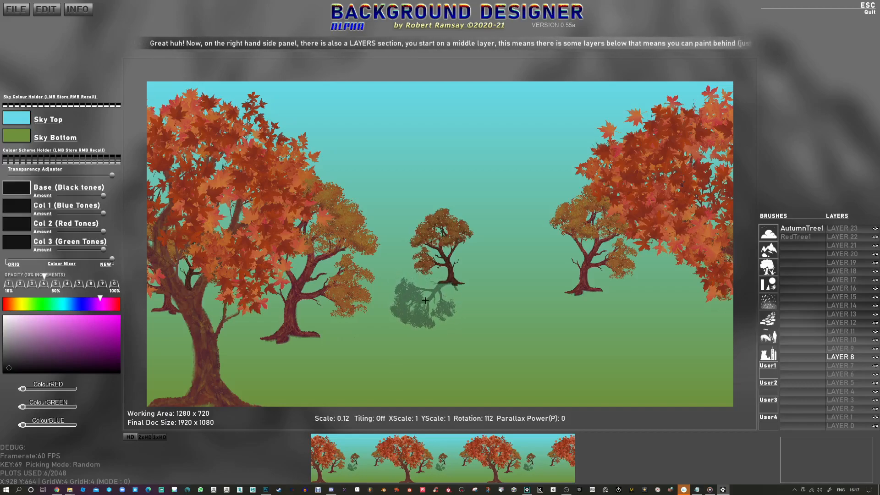
click(561, 309)
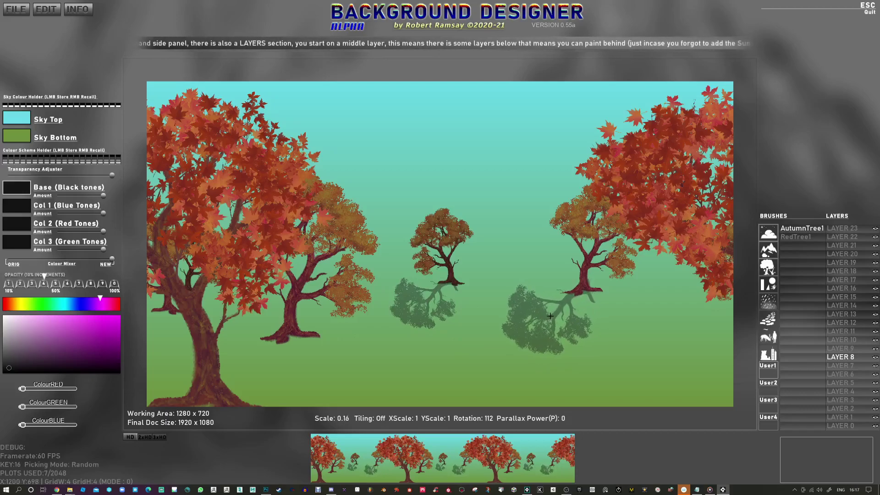
click(242, 353)
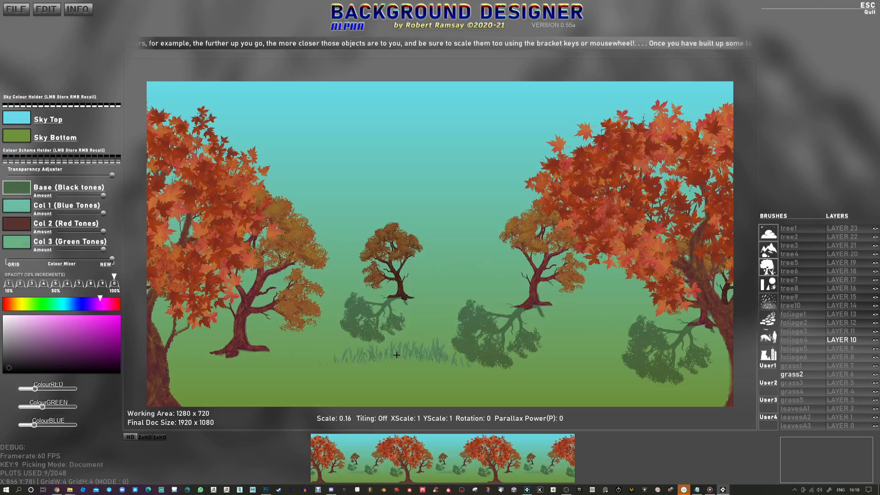
Plant green grass tufts in the meadow near the tree shadows
click(396, 355)
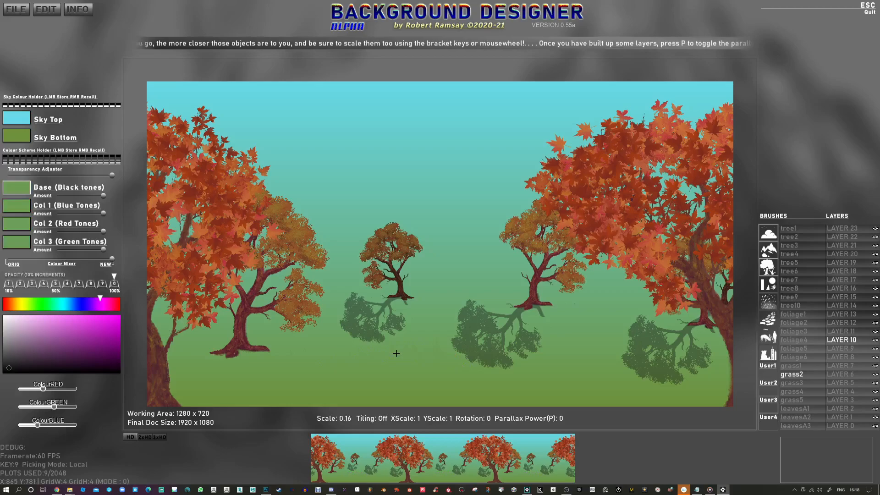
click(395, 353)
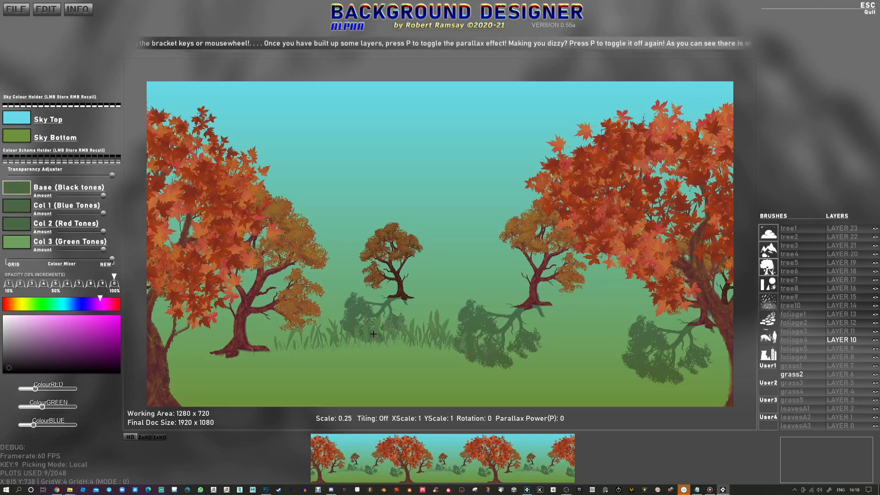
scroll(down, 3)
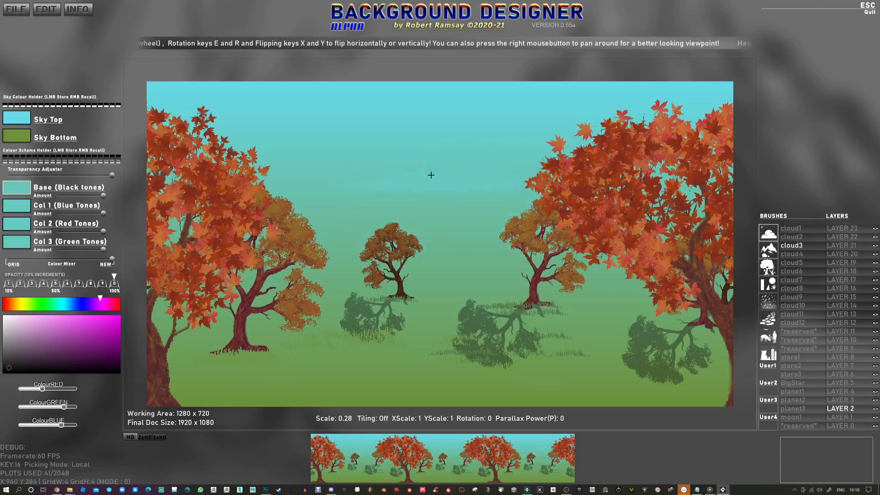
Plot a colourful cloud in the upper sky, flipping the brush with X for variety
click(471, 192)
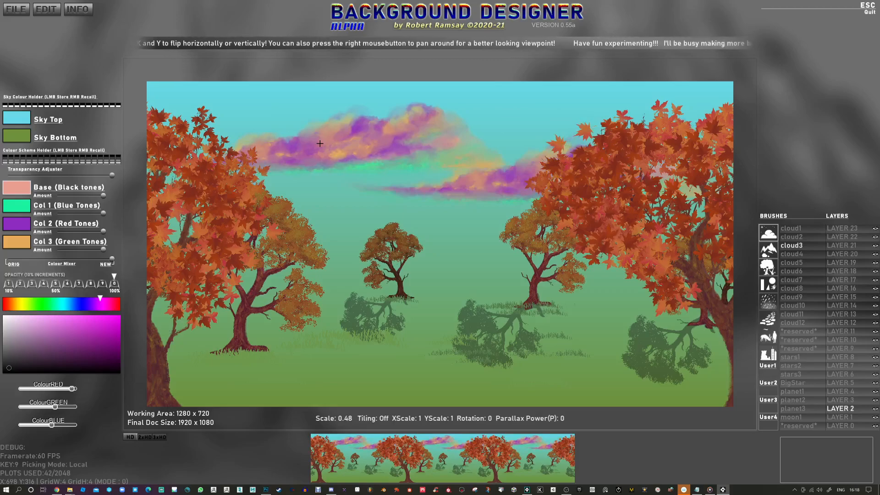
key(x)
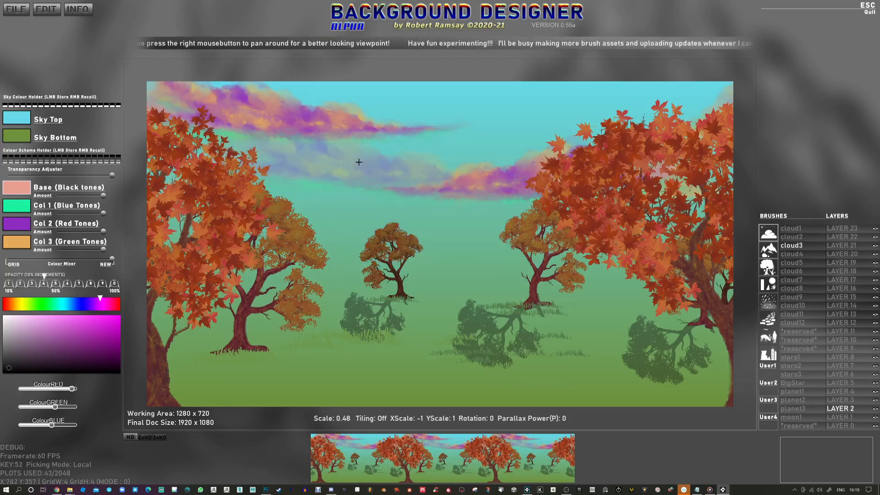
scroll(down, 3)
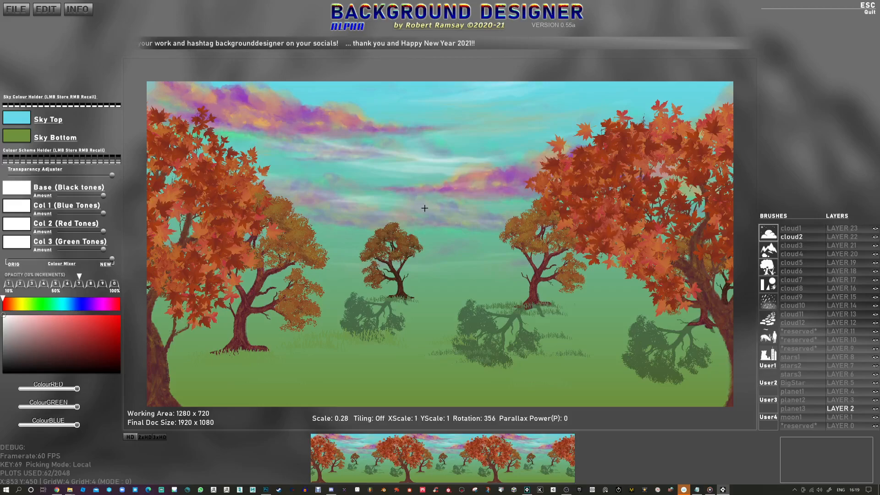
Cycle through cloud1/cloud2 brushes and lay white cloud banks along the horizon
click(791, 228)
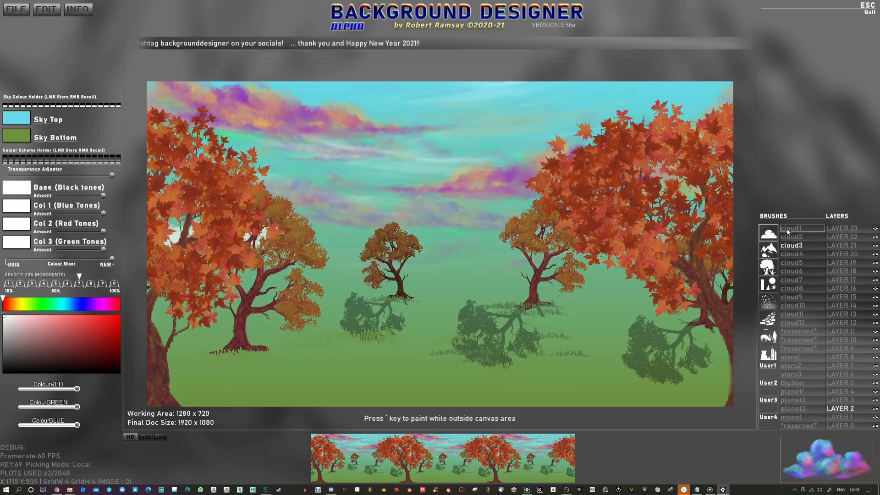
click(460, 178)
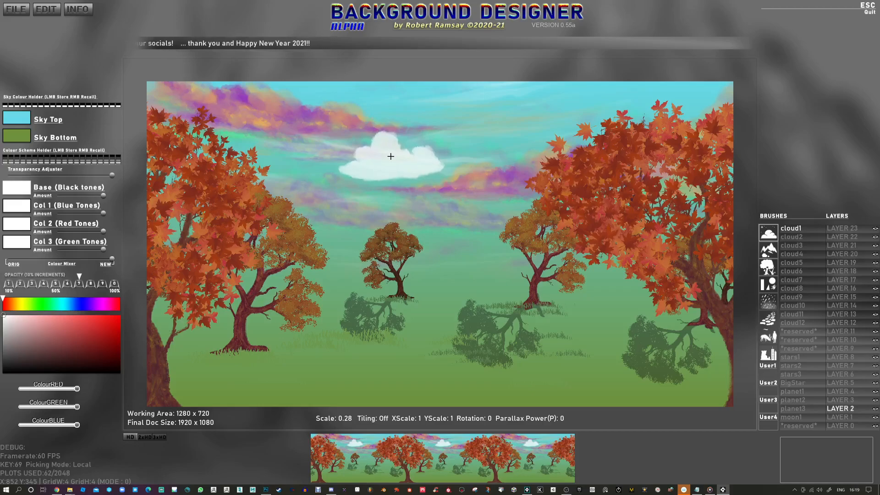
click(791, 227)
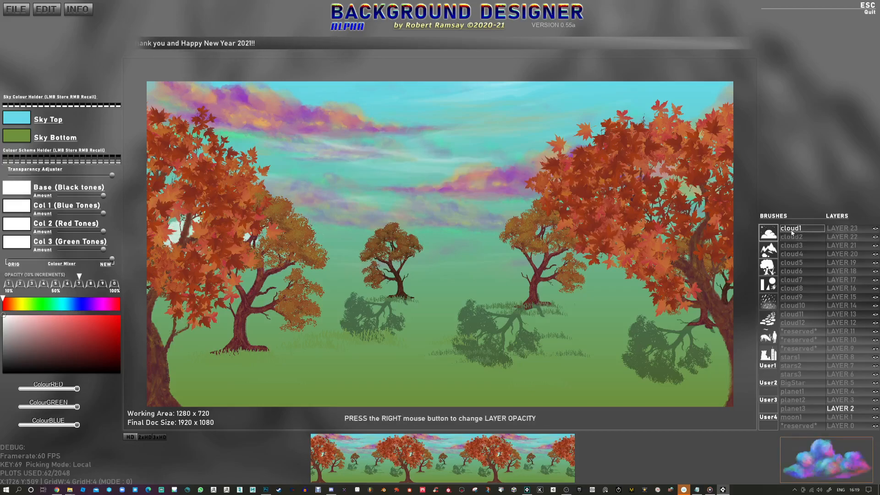
click(791, 228)
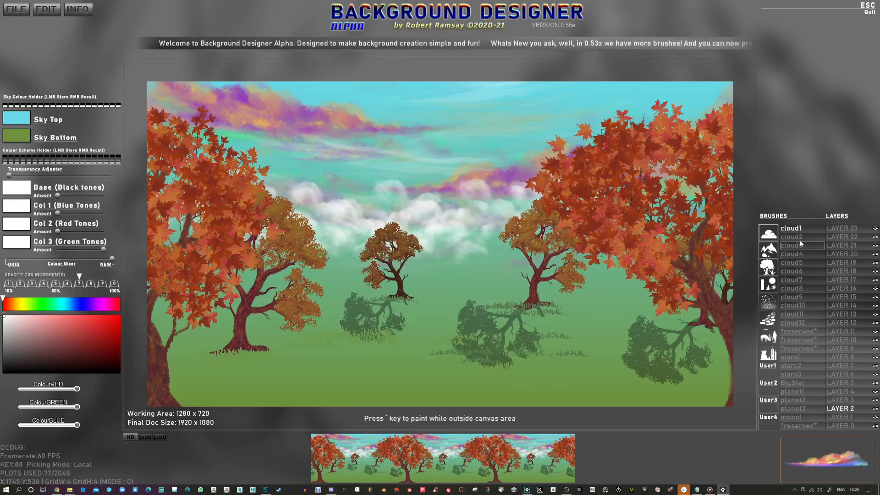
click(791, 237)
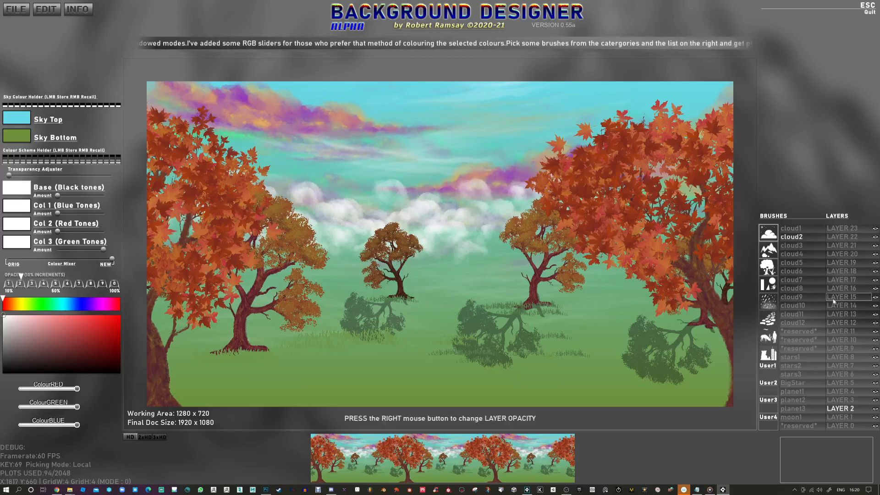
click(791, 322)
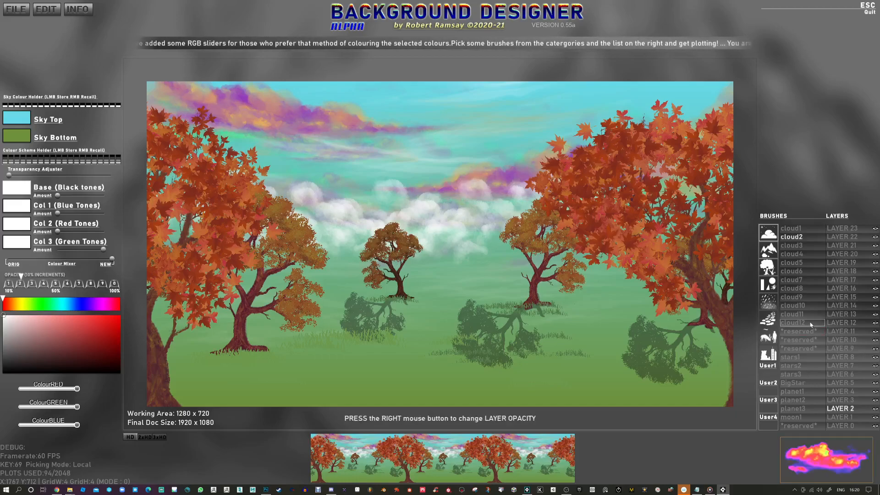
mouse_move(806, 324)
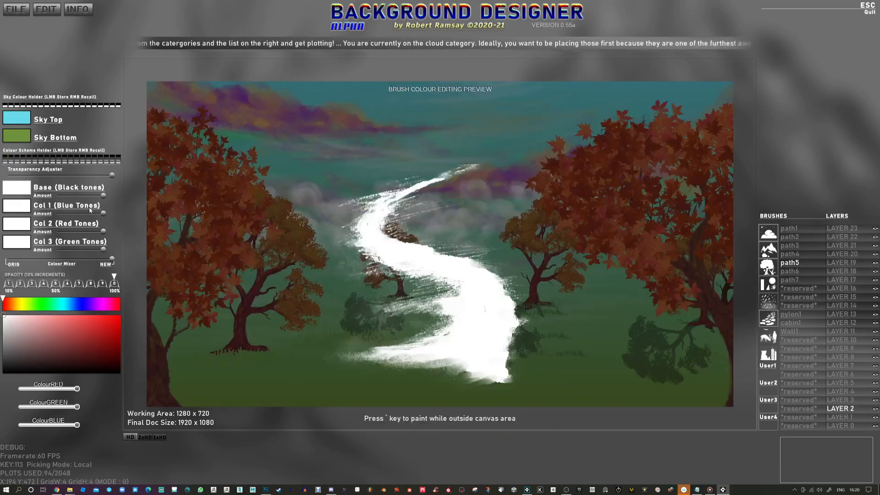
Colour the path brush grey and place the winding path across the meadow
click(841, 382)
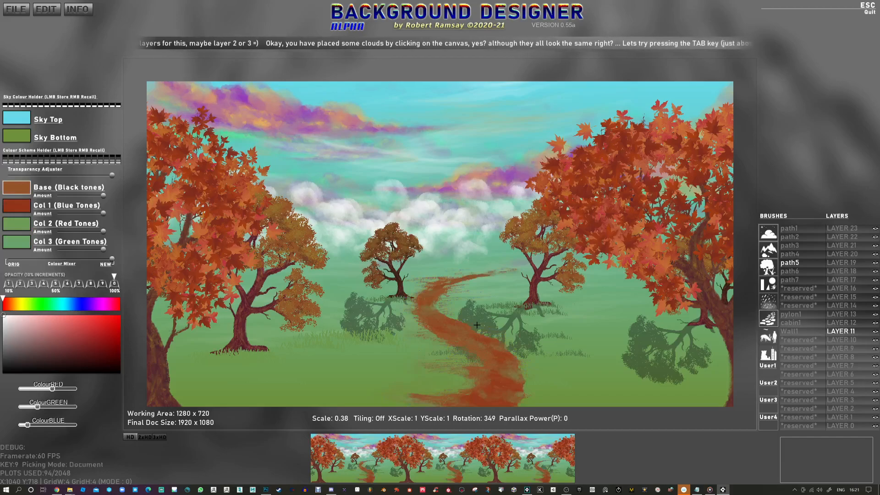
key(tab)
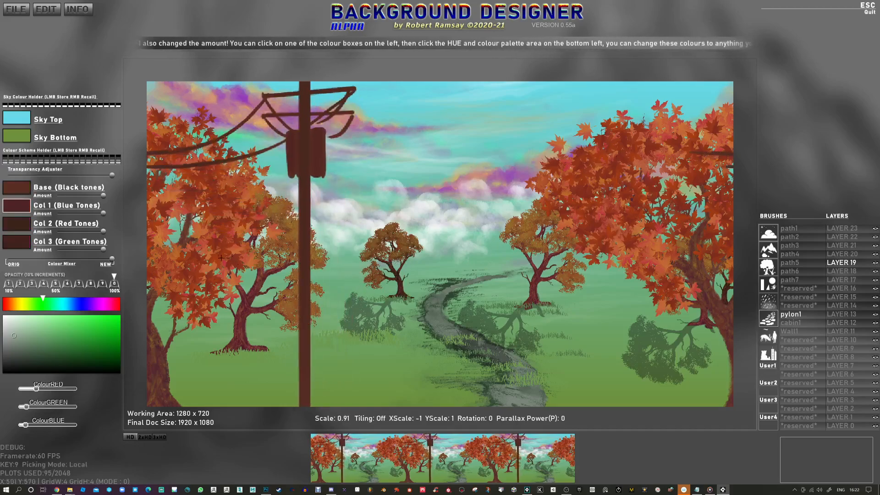
Plot a tall dark-brown pylon with power lines in the left foreground
click(45, 363)
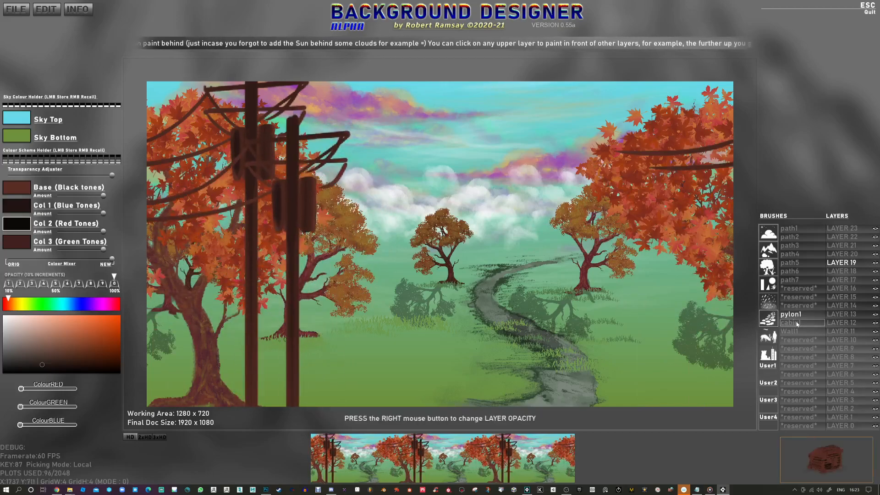
Place a small brown cabin1 at the far end of the path among the distant trees
click(791, 322)
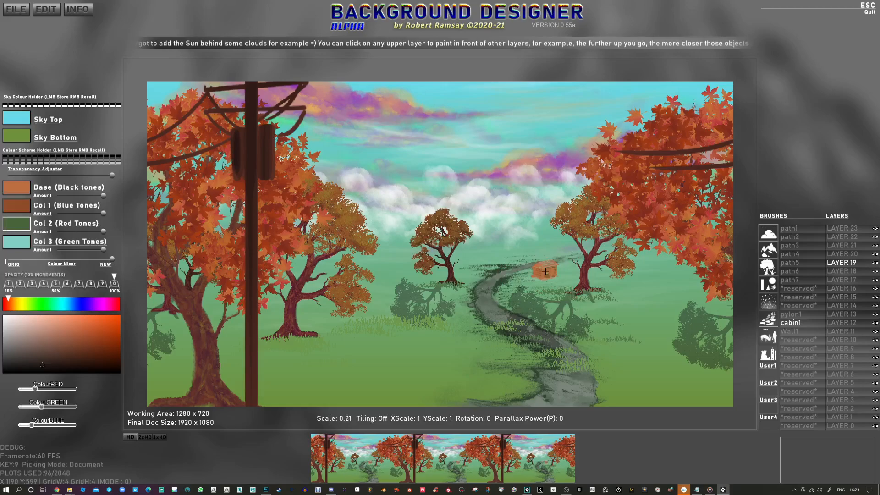
click(545, 272)
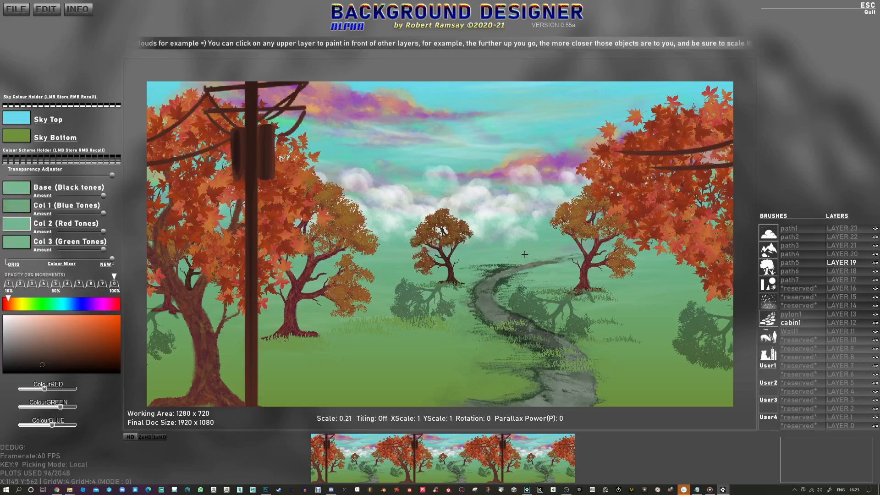
click(523, 253)
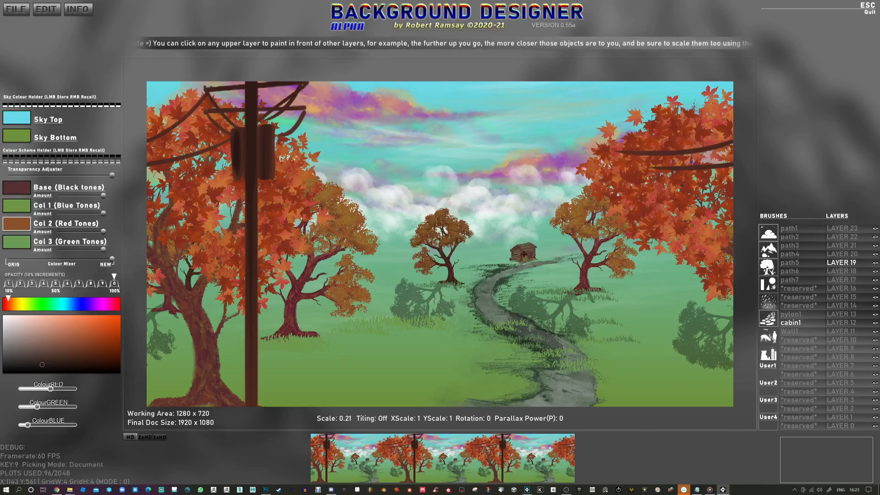
click(840, 262)
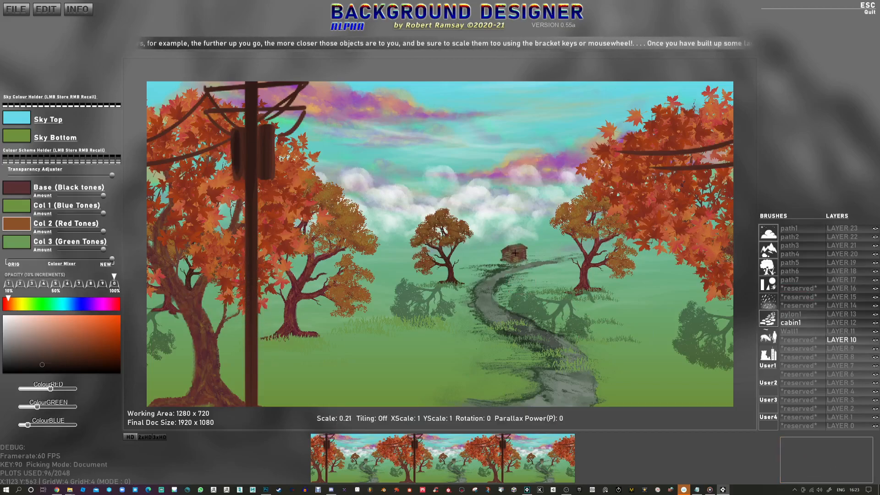
Toggle the parallax preview on and off to check the finished scene
key(p)
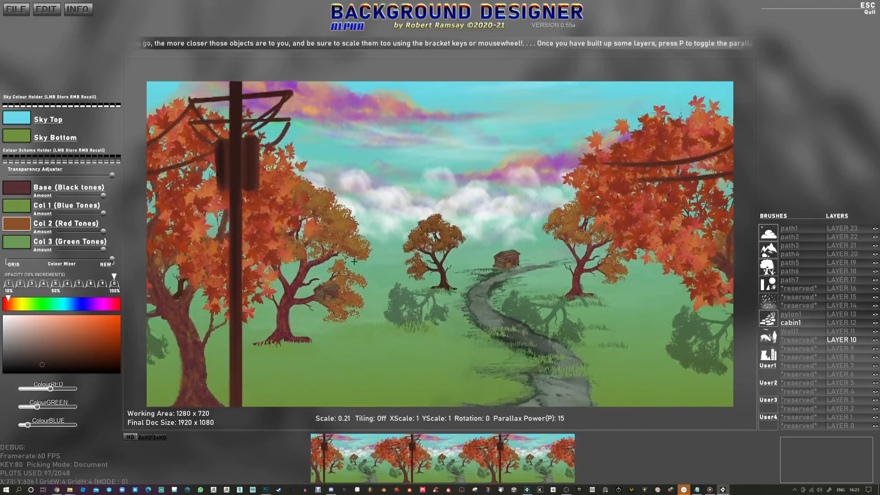
key(p)
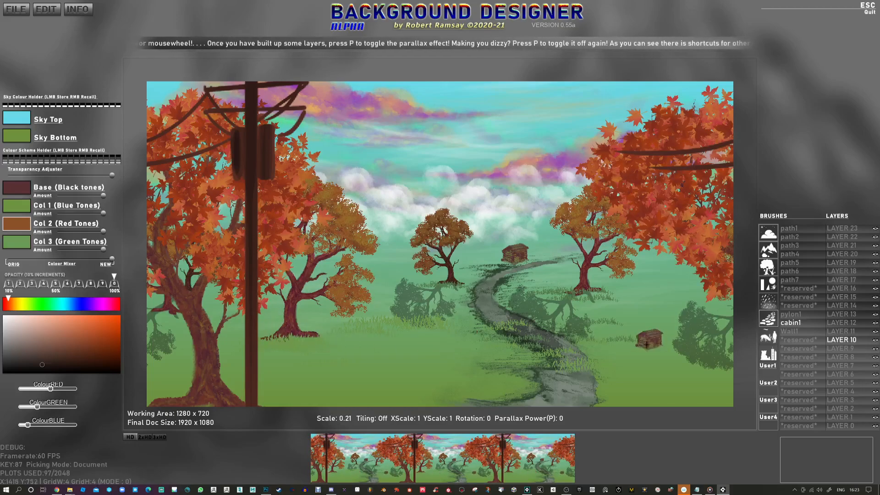
scroll(down, 3)
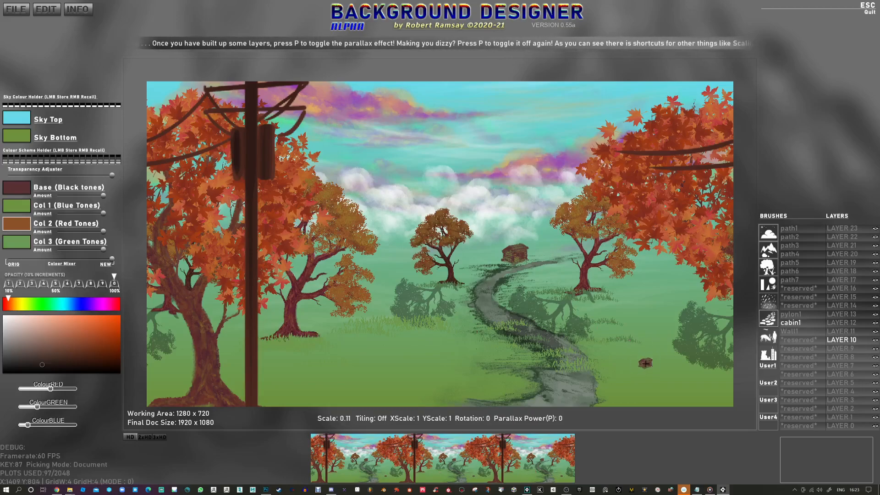